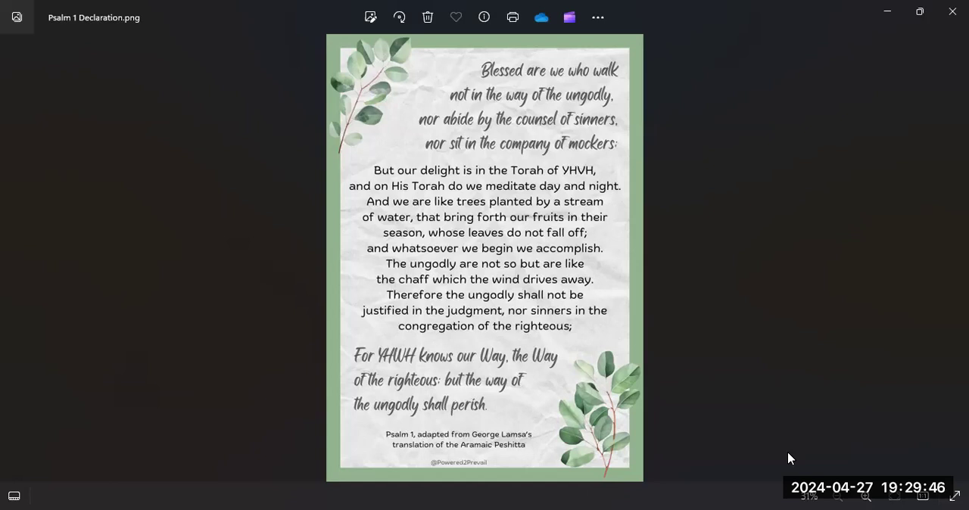
pyautogui.moveTo(854, 253)
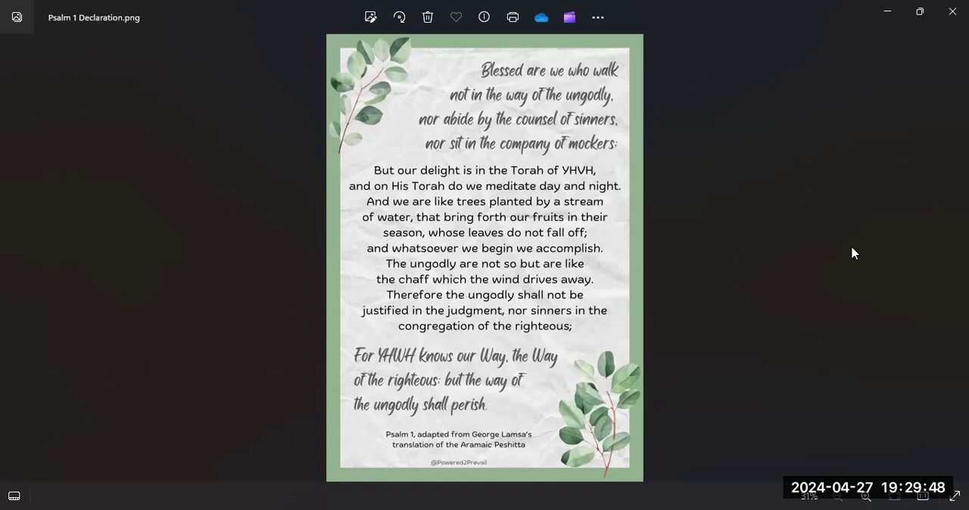
pyautogui.moveTo(640, 28)
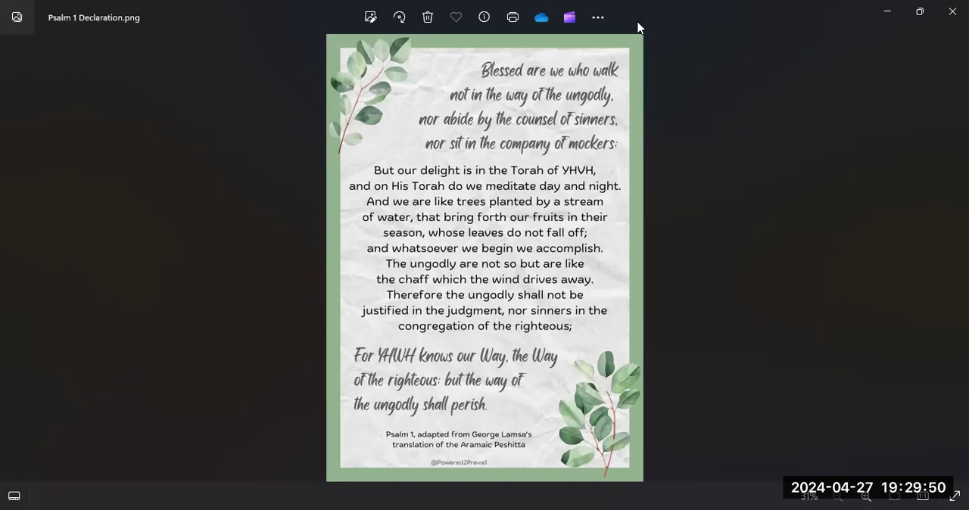